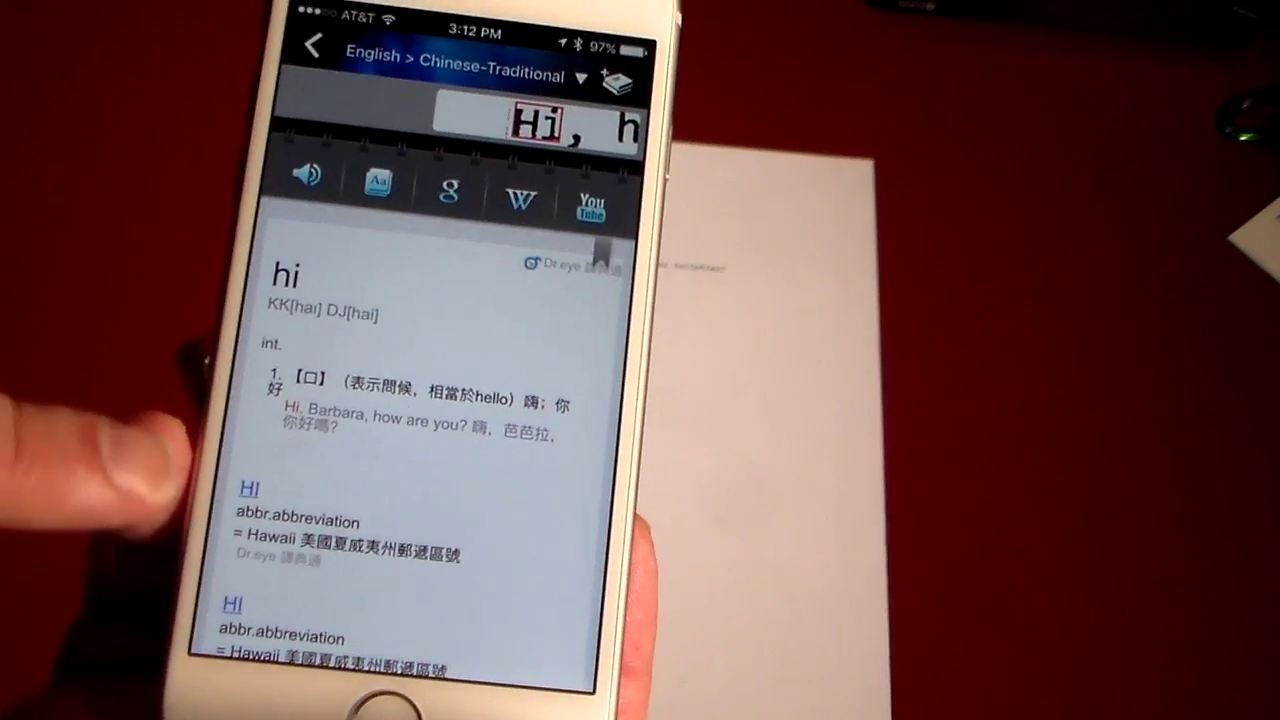
# Share the scanned French toilets sentence from the data input screen via the share icon.
pyautogui.scroll(-3)
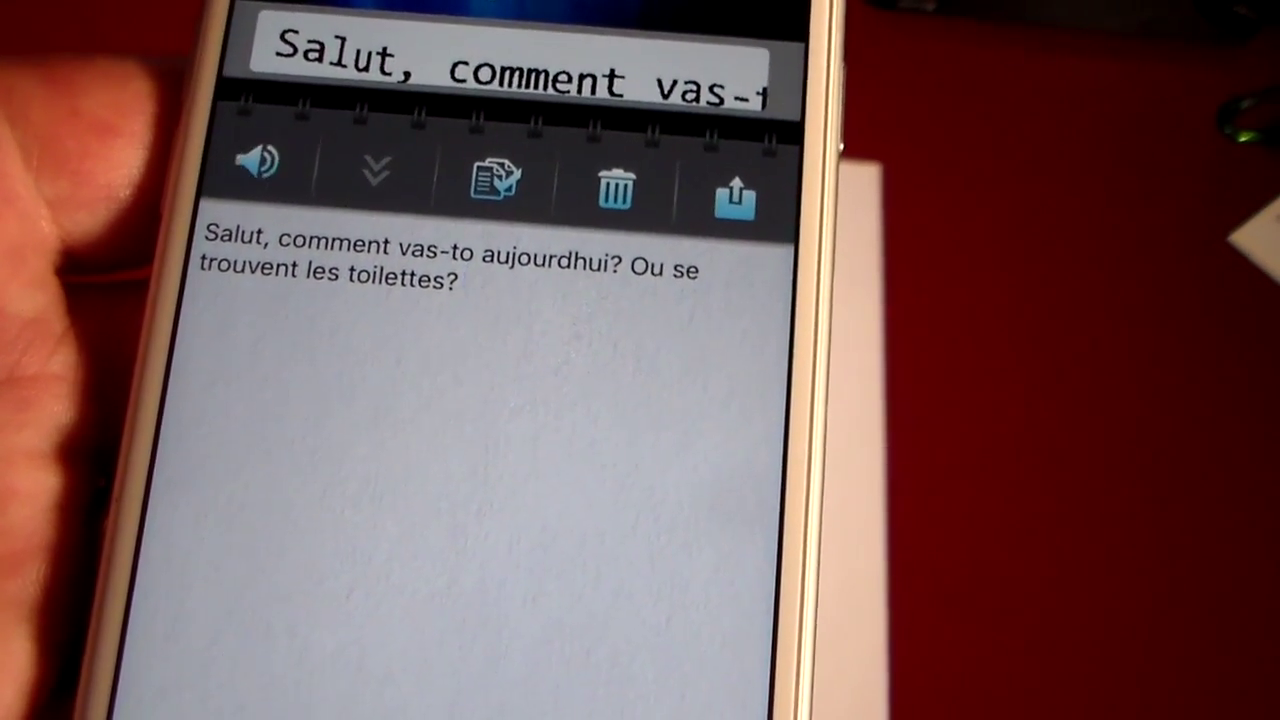
pyautogui.click(732, 188)
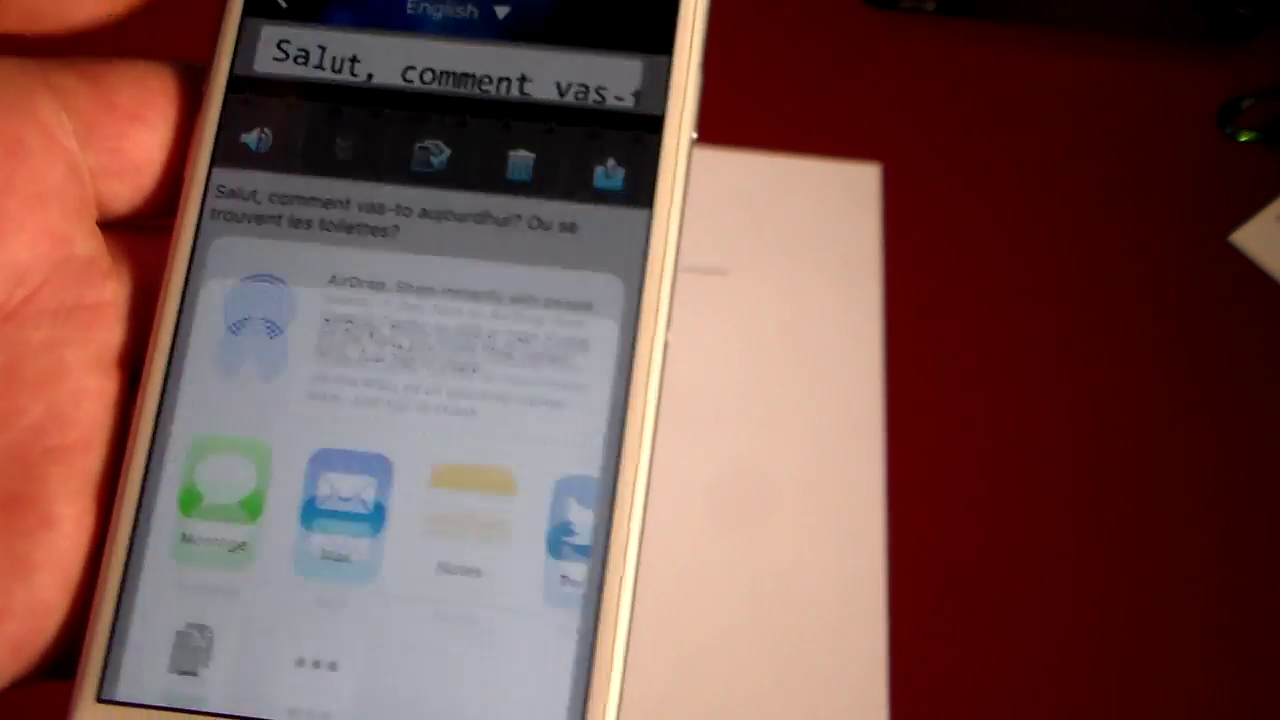